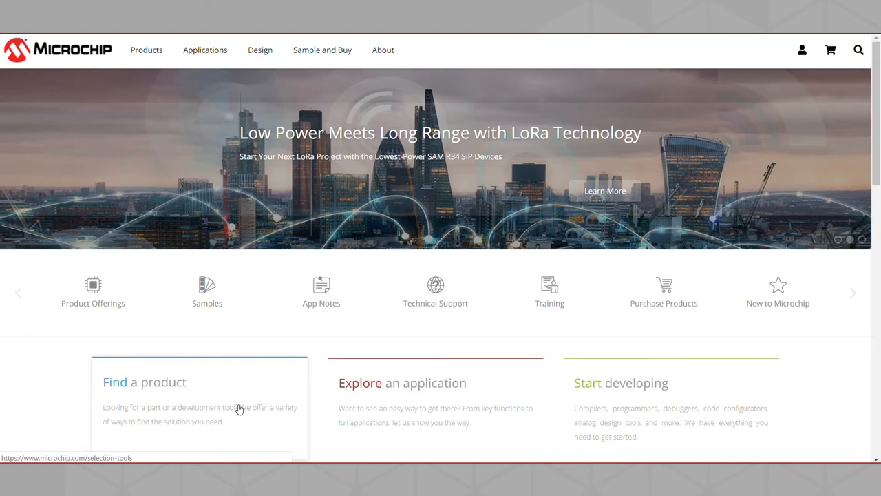
# Go to the Selection Tools page via 'Find a product' and scroll to the Product Advisor Tool entry
pyautogui.click(240, 407)
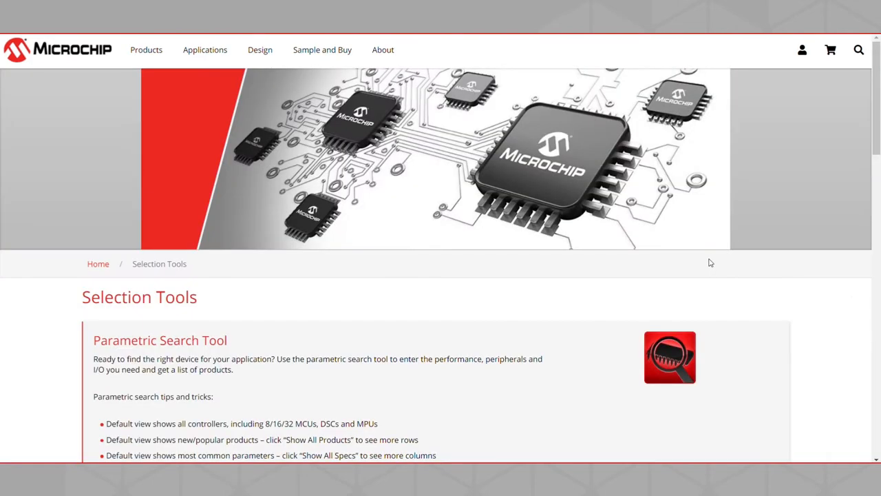
pyautogui.scroll(-3)
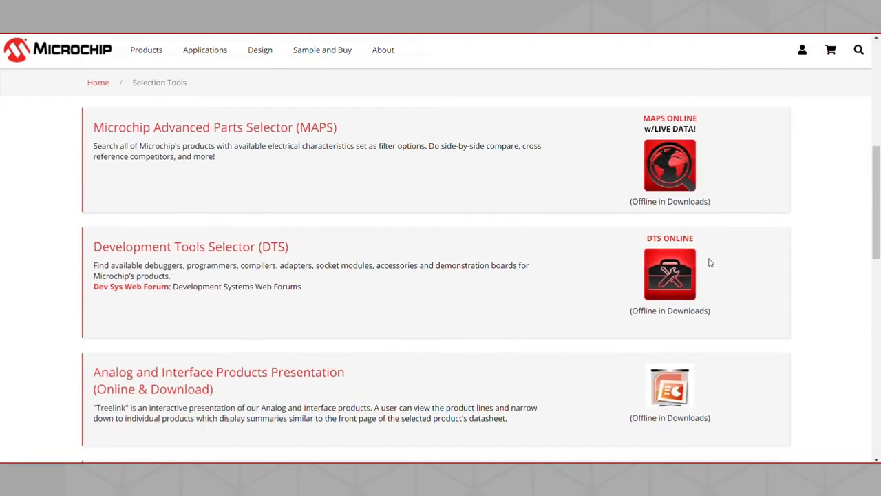
pyautogui.scroll(-3)
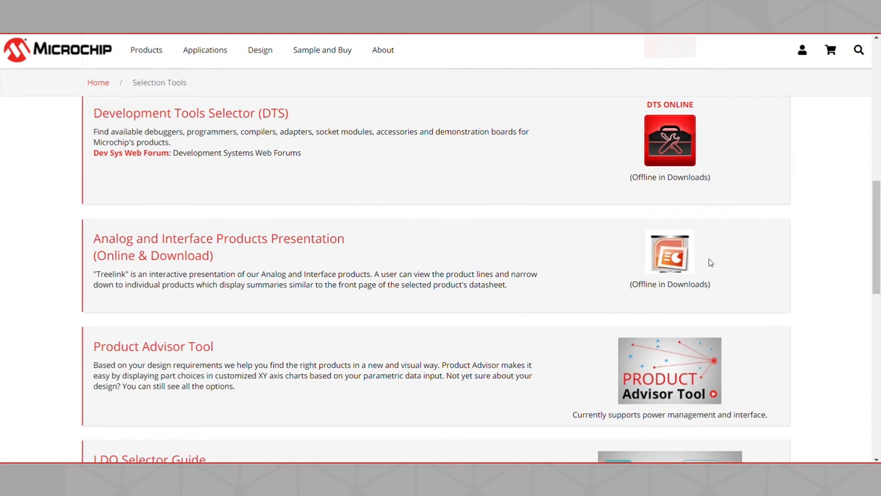
pyautogui.scroll(-3)
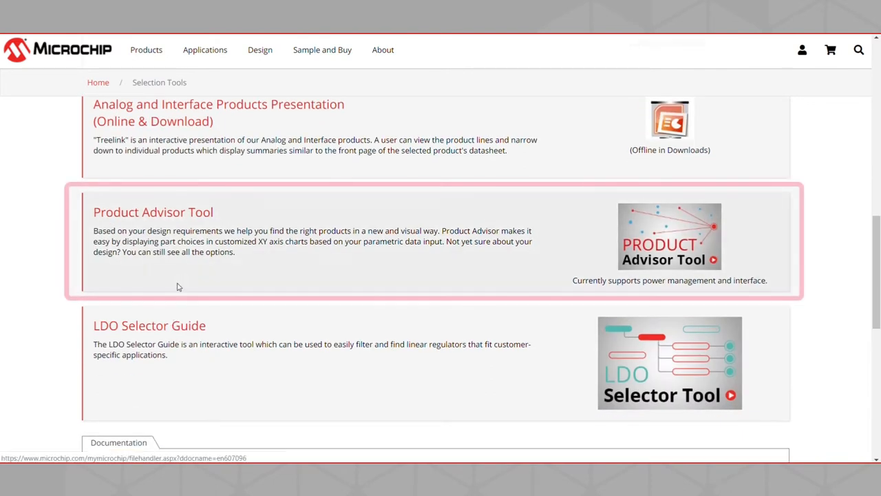
pyautogui.moveTo(267, 237)
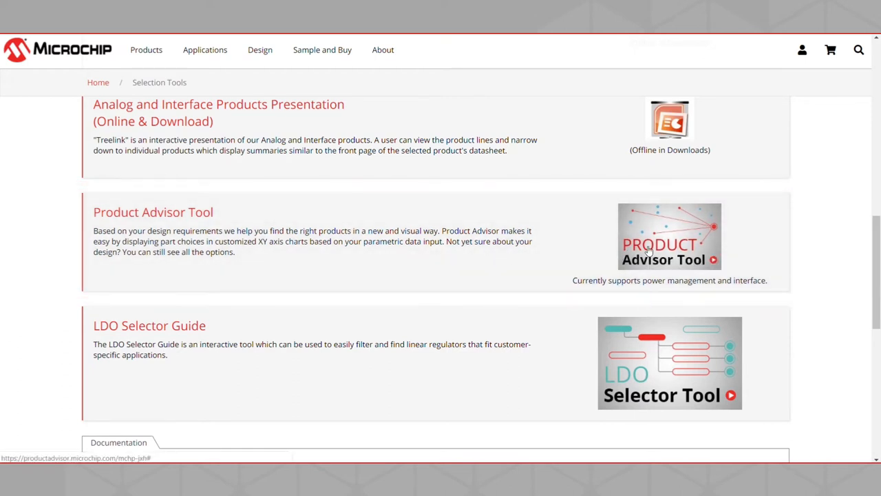
# Launch Product Advisor from its banner, landing on the All Products category grid
pyautogui.click(670, 237)
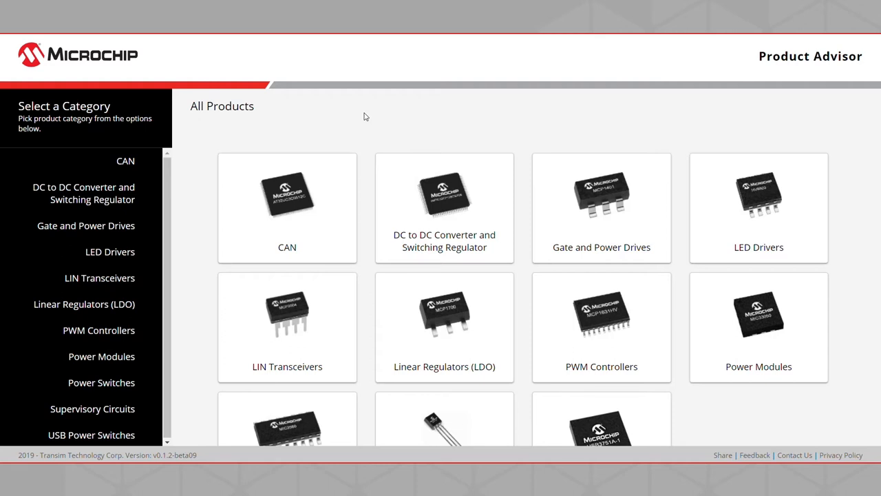
pyautogui.moveTo(479, 113)
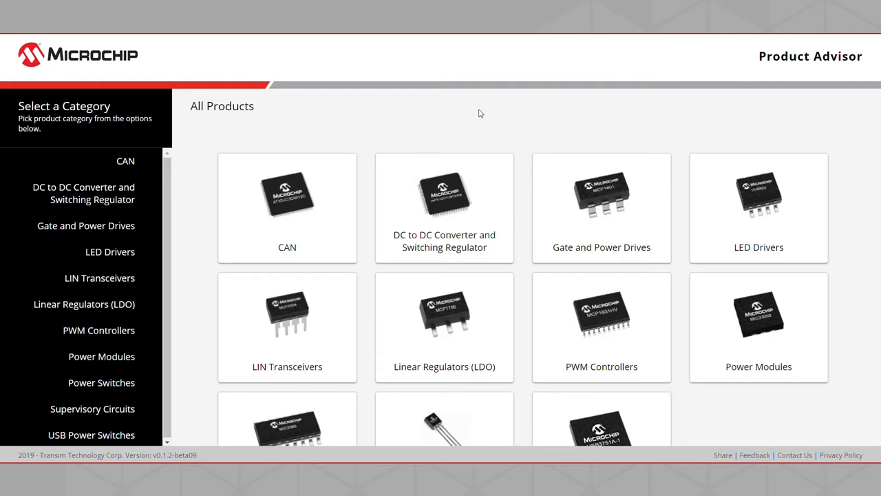
pyautogui.moveTo(479, 119)
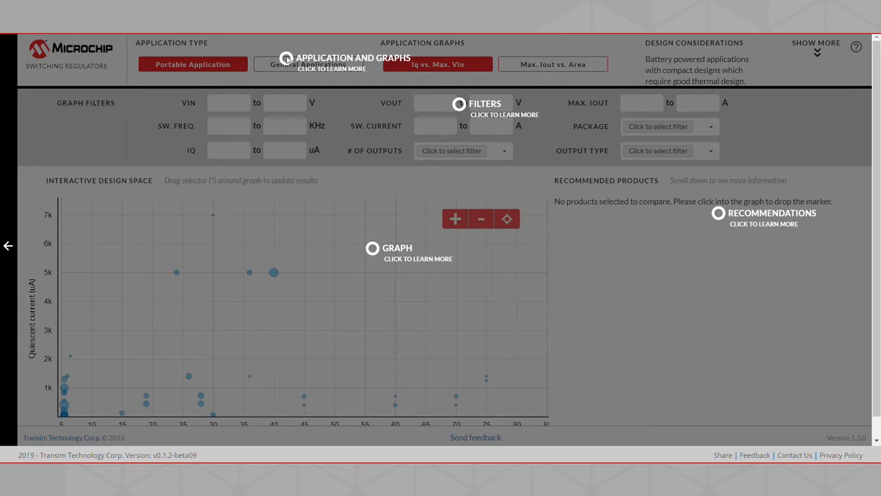
pyautogui.moveTo(357, 253)
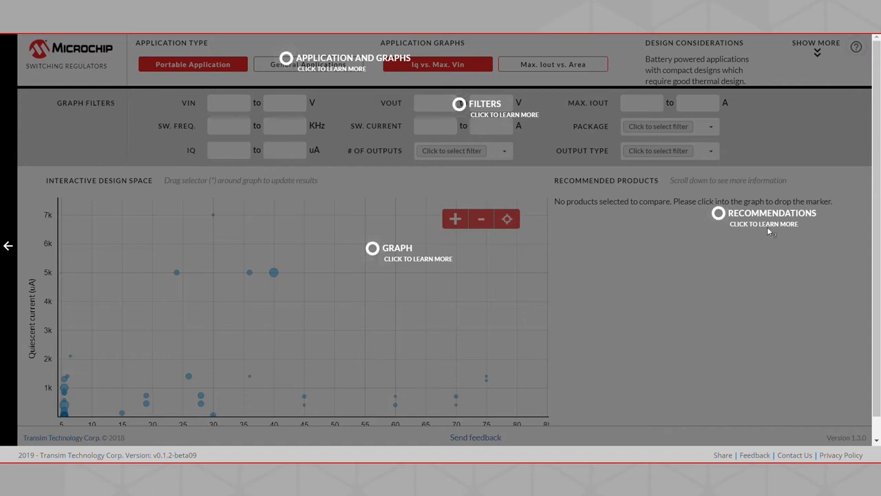
pyautogui.moveTo(768, 232)
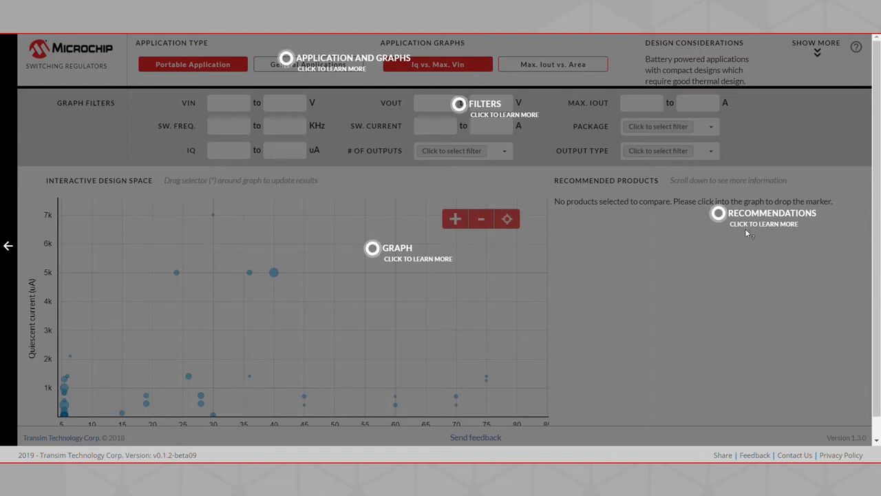
pyautogui.moveTo(658, 204)
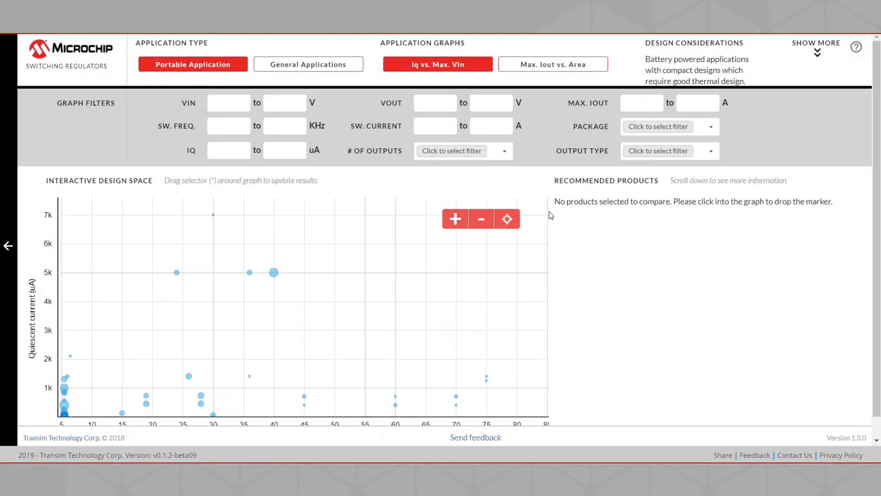
pyautogui.moveTo(157, 53)
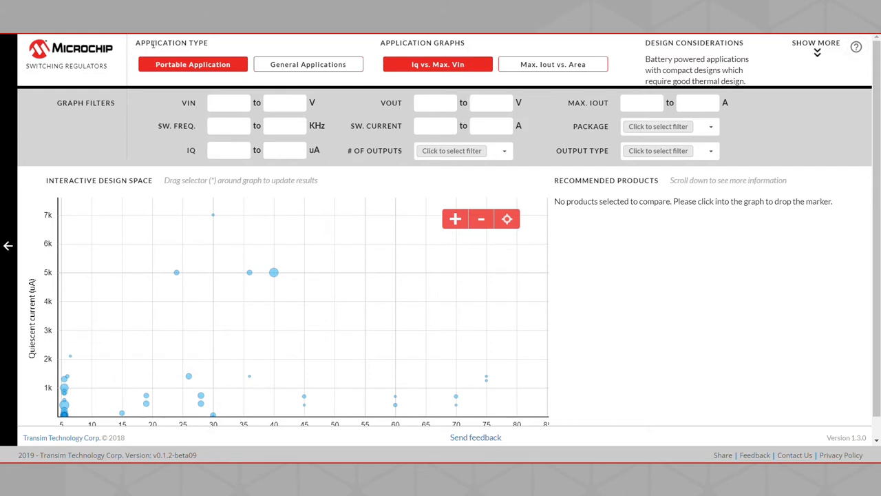
# Switch Application Type to General Applications, then back to Portable Application
pyautogui.click(308, 65)
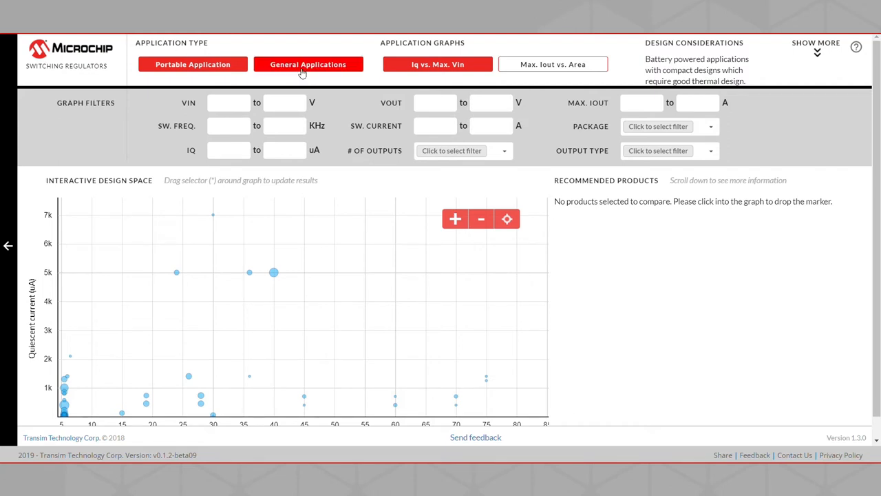
pyautogui.click(193, 65)
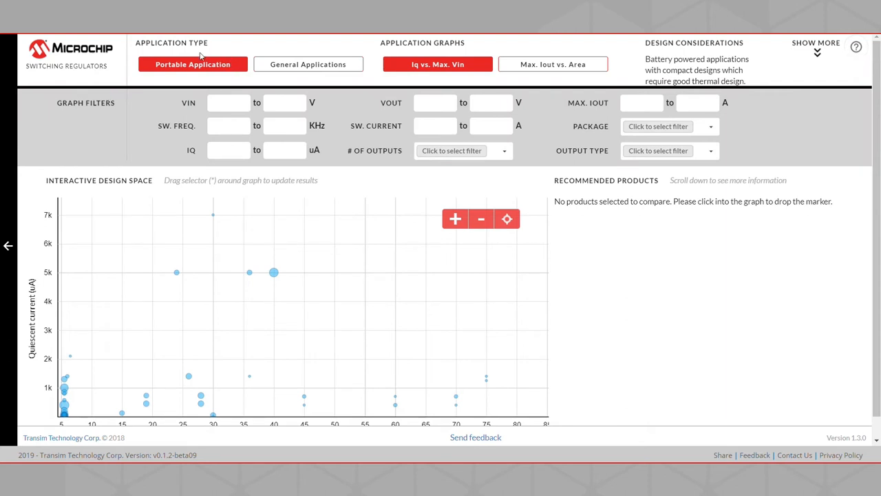
pyautogui.moveTo(438, 76)
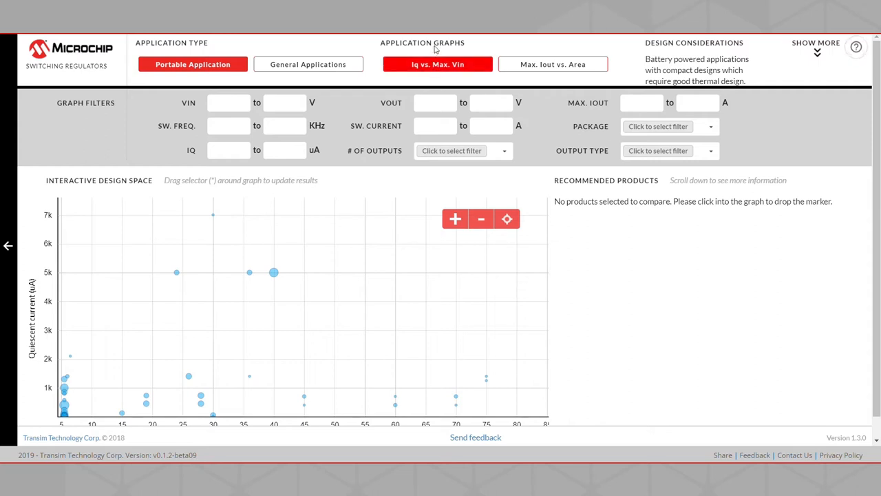
# Enter VIN 5 V and VOUT 6 V filters, set Max. Iout, and drop a graph marker for recommendations
pyautogui.click(228, 102)
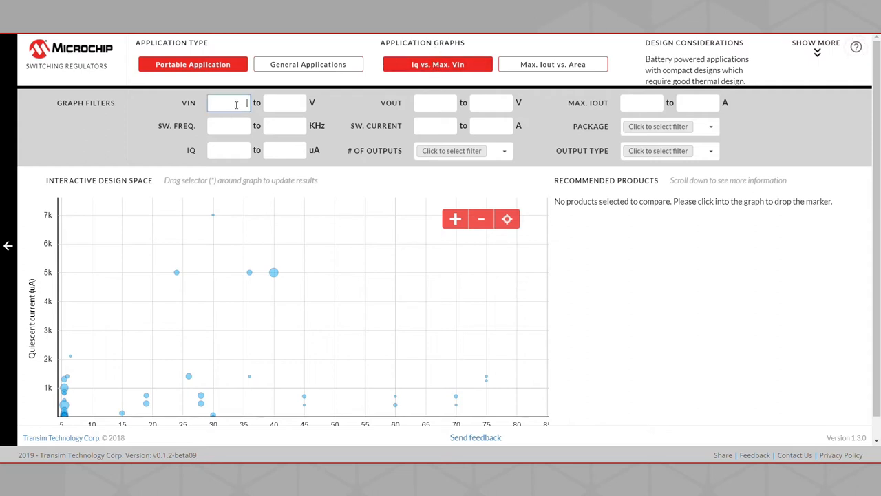
pyautogui.write('5')
pyautogui.click(284, 103)
pyautogui.write('15')
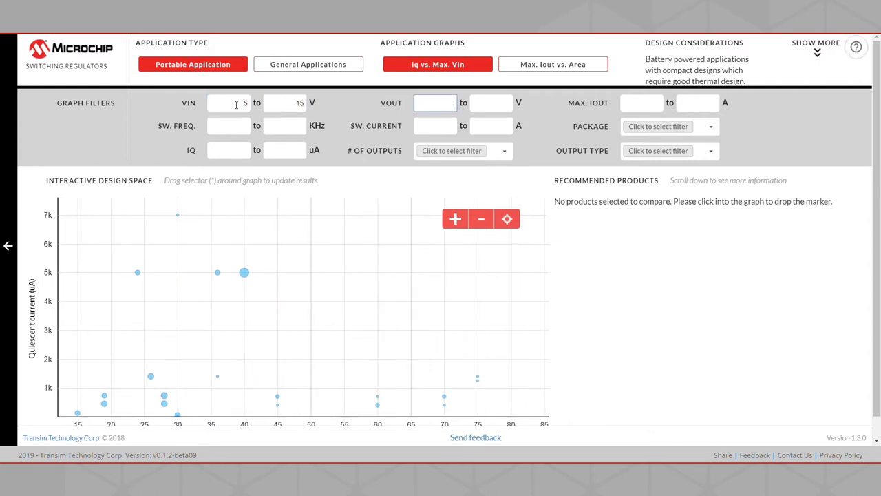
pyautogui.write('6')
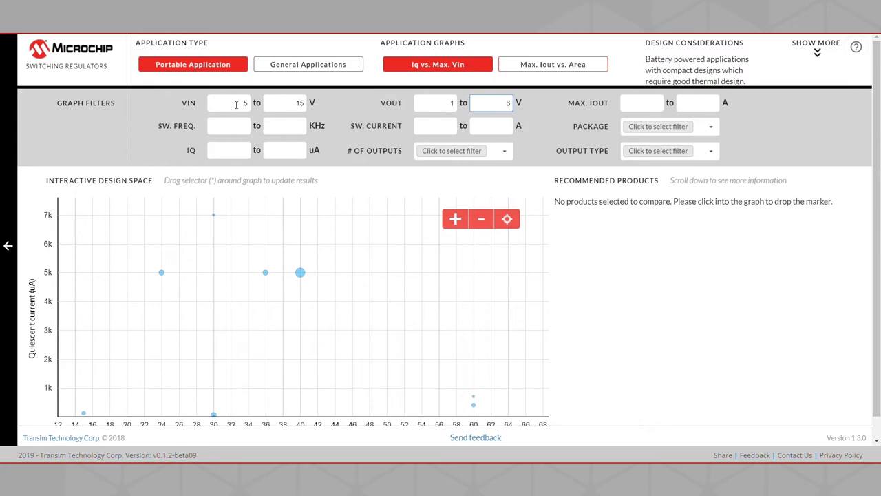
pyautogui.click(642, 102)
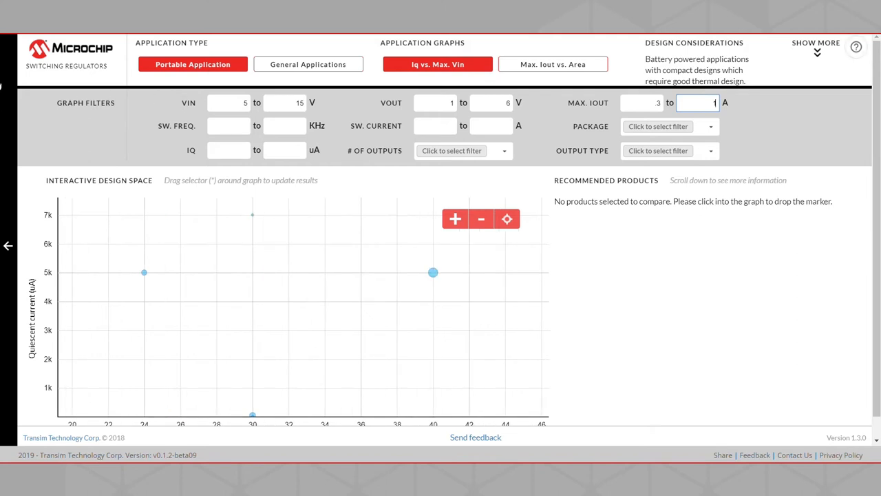
pyautogui.click(252, 303)
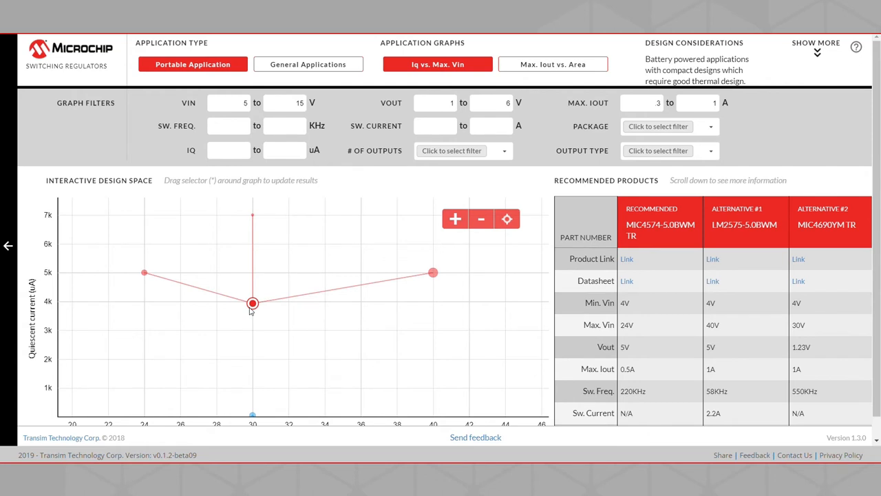
pyautogui.moveTo(846, 435)
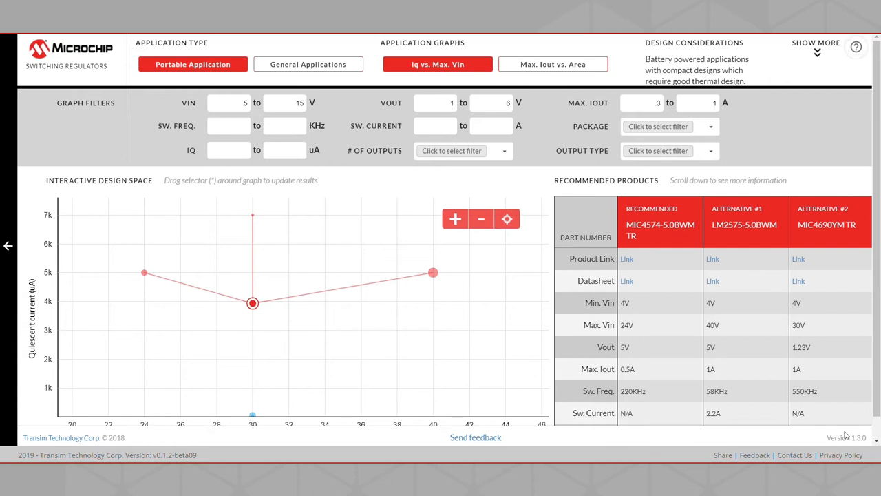
pyautogui.moveTo(276, 357)
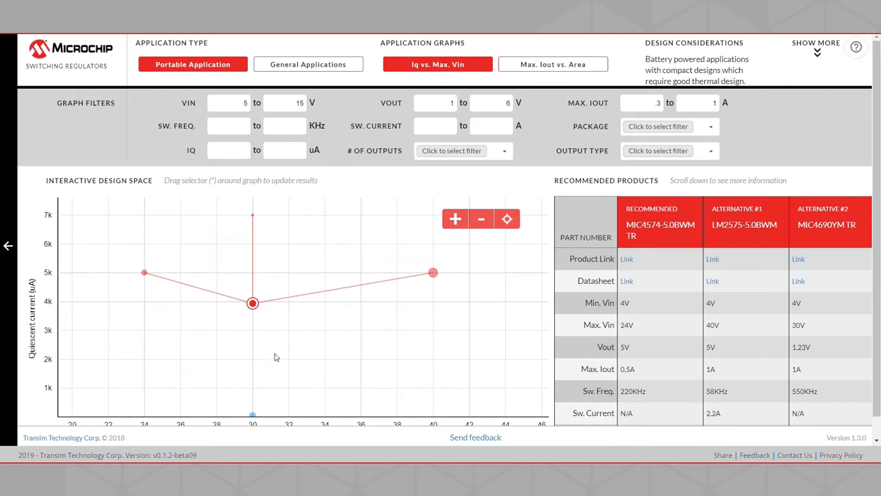
pyautogui.moveTo(282, 355)
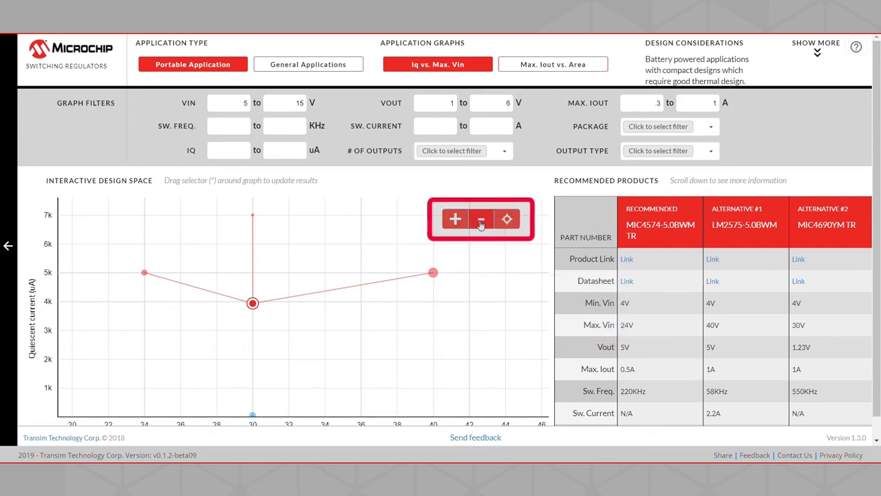
# Zoom out of the design space graph, keeping MIC4574, LM2575 and MIC4690 recommended
pyautogui.click(481, 219)
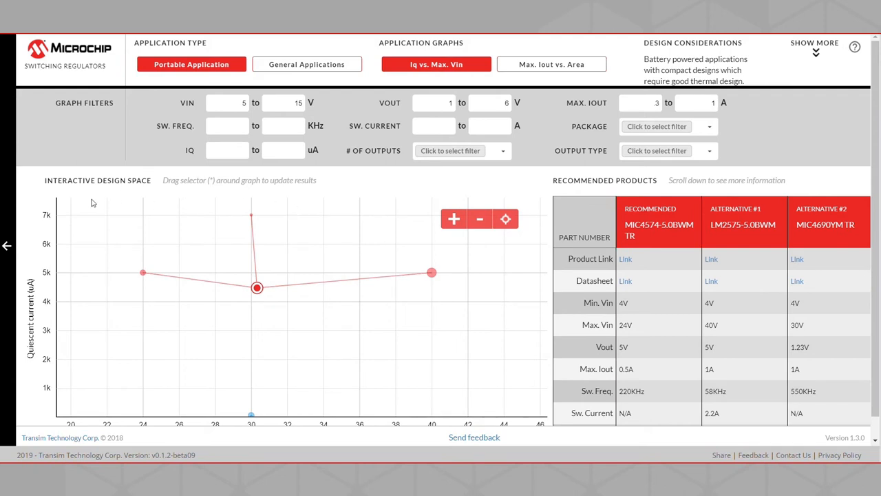
# Drag the design point to about 33 V / 3.6k uA so LM2575-5.0BWM TR tops the recommendations
pyautogui.moveTo(256, 288); pyautogui.dragTo(209, 301)
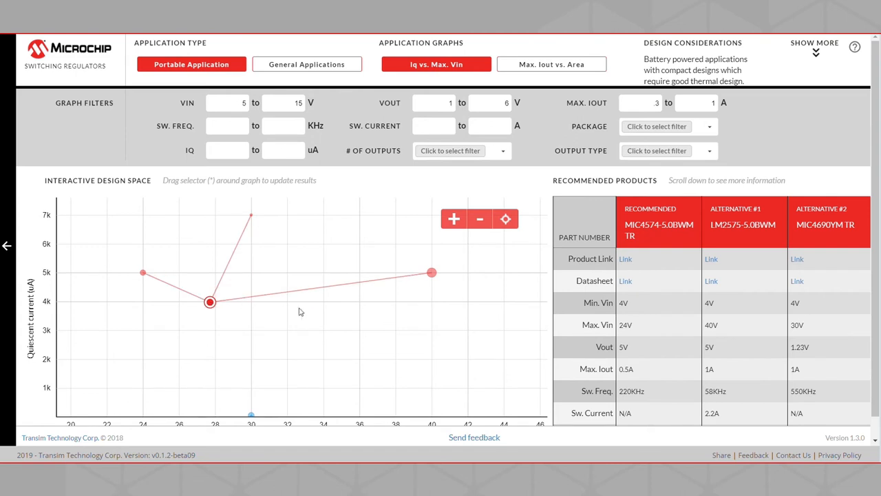
pyautogui.moveTo(210, 301); pyautogui.dragTo(314, 311)
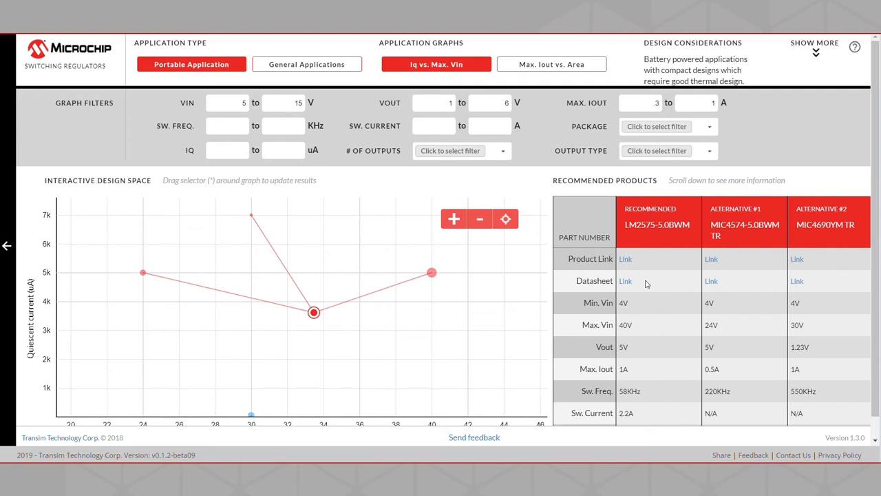
pyautogui.moveTo(712, 342)
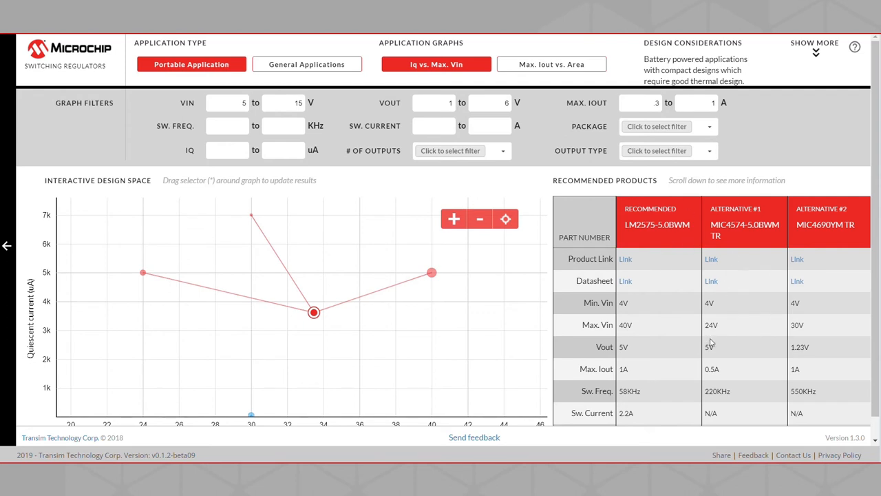
pyautogui.moveTo(667, 266)
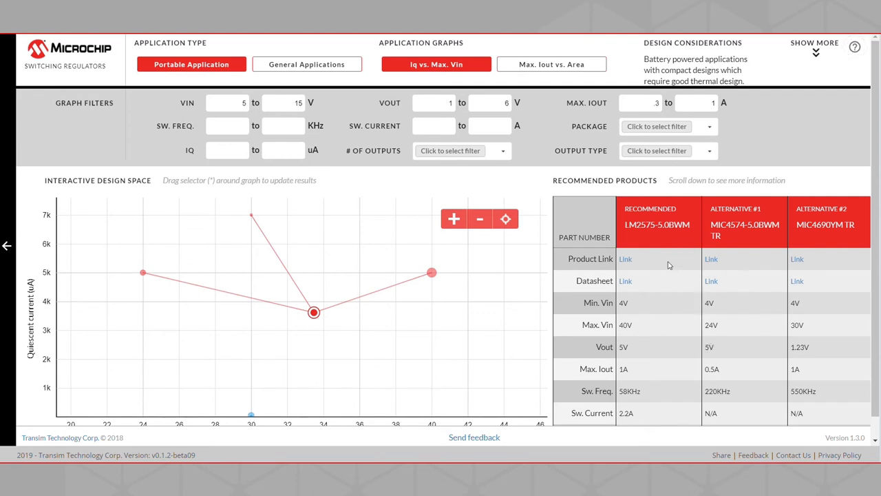
pyautogui.moveTo(668, 285)
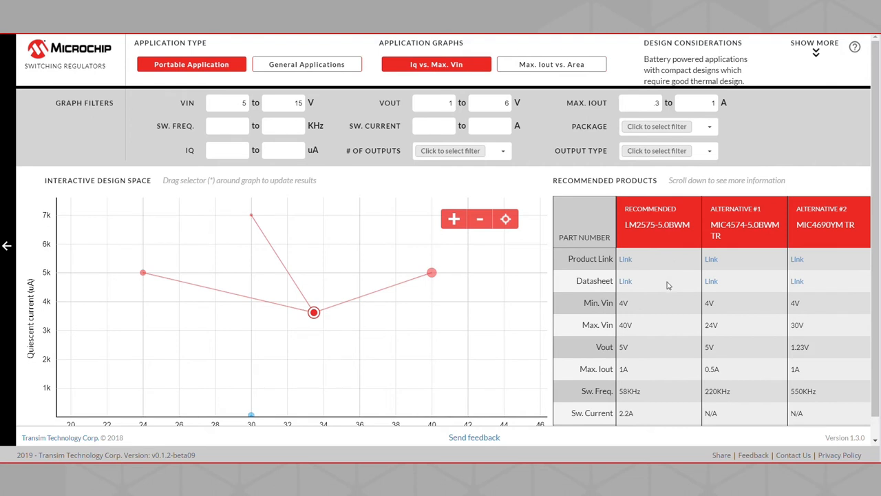
pyautogui.moveTo(650, 336)
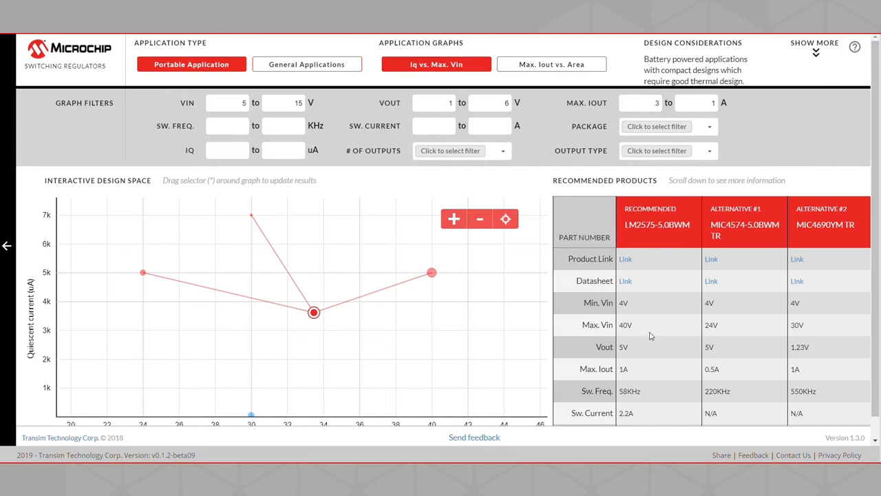
pyautogui.moveTo(408, 319)
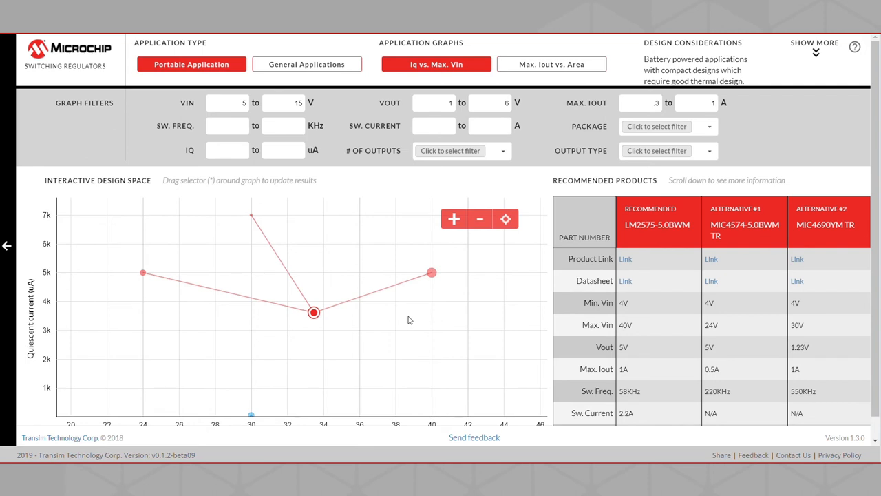
pyautogui.moveTo(374, 317)
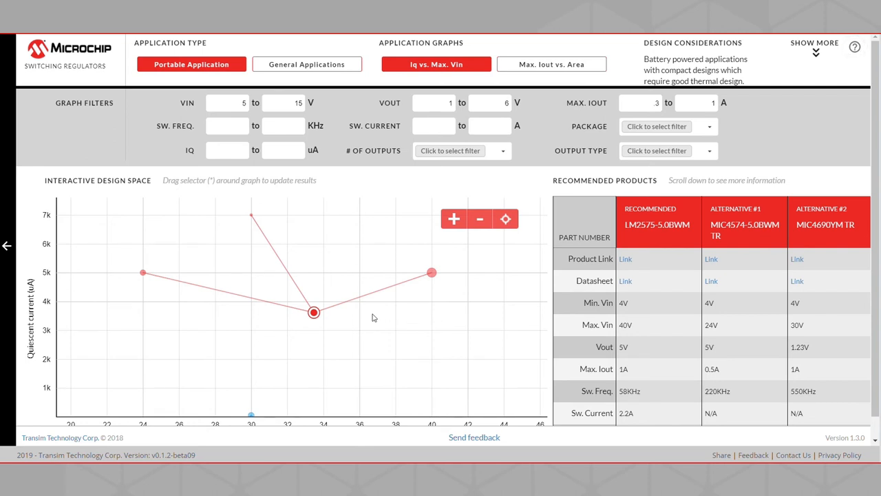
pyautogui.moveTo(367, 316)
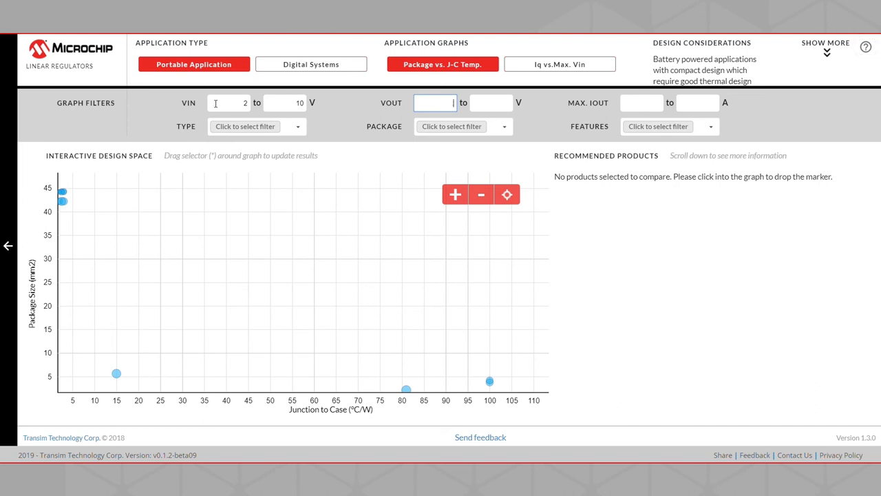
# Enter linear regulator filters VOUT 8 to 6 V and Max. IOUT 15 to 3 A
pyautogui.write('8')
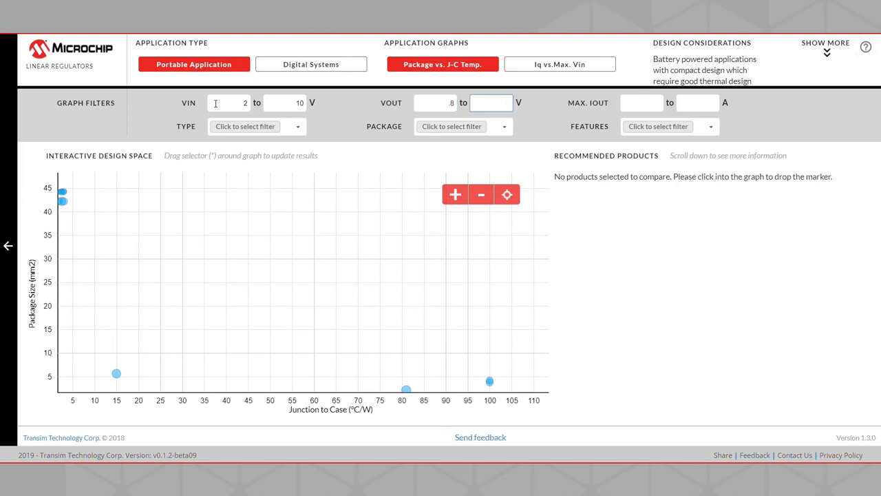
pyautogui.write('6')
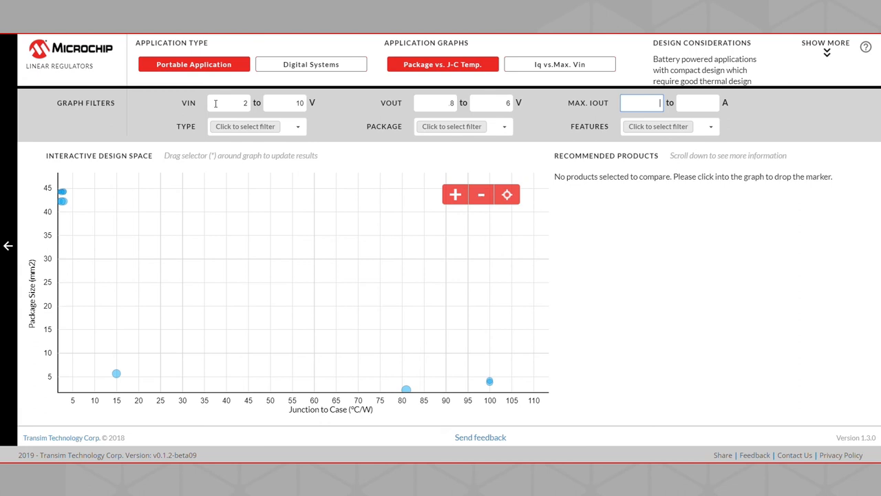
pyautogui.write('15')
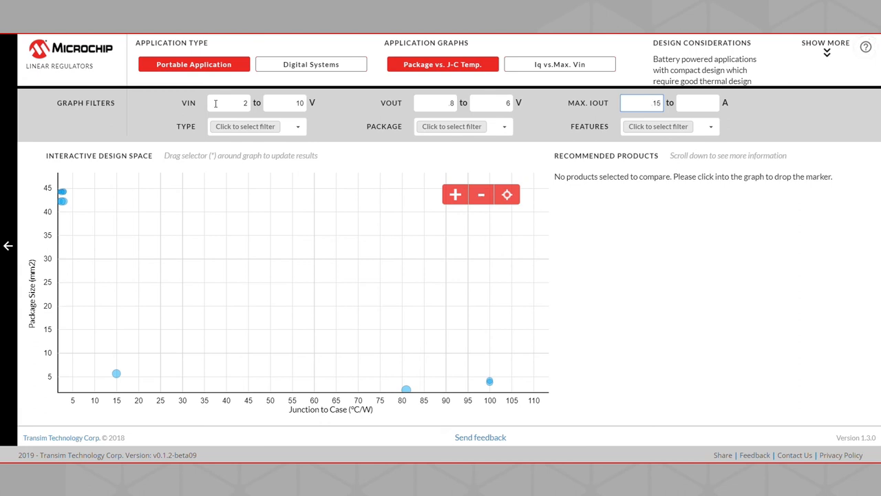
pyautogui.click(697, 102)
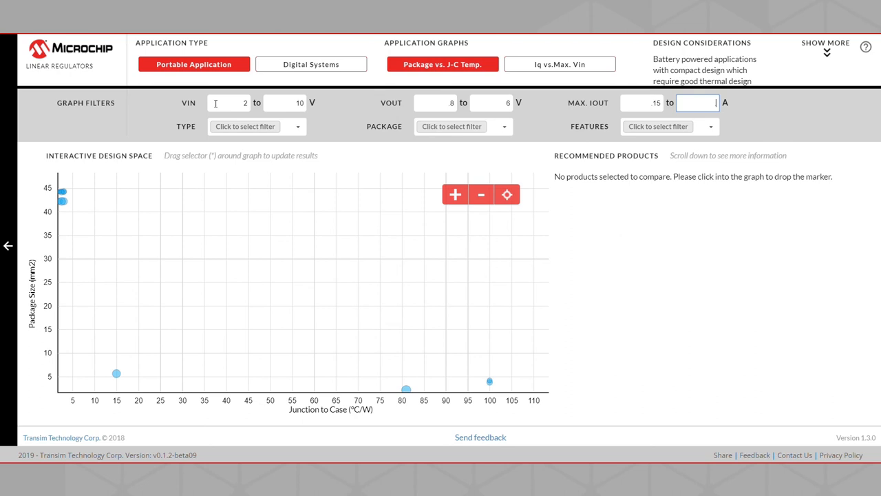
pyautogui.write('3')
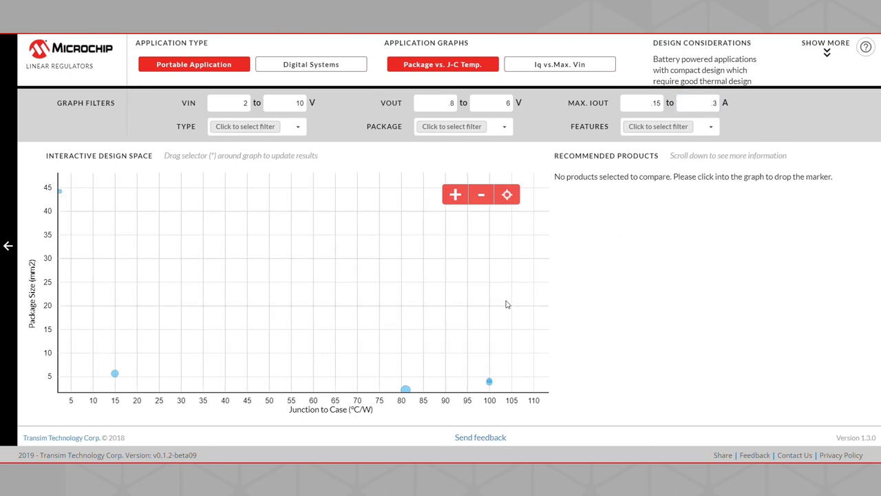
pyautogui.moveTo(218, 228)
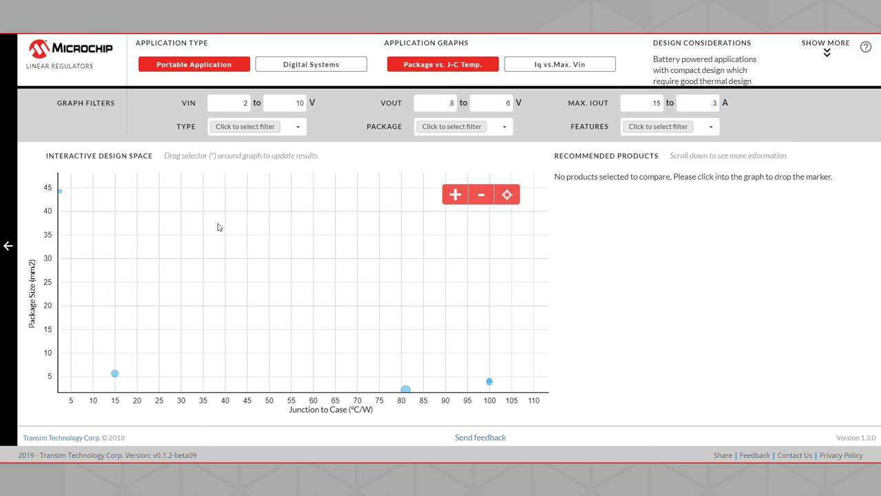
pyautogui.moveTo(166, 259)
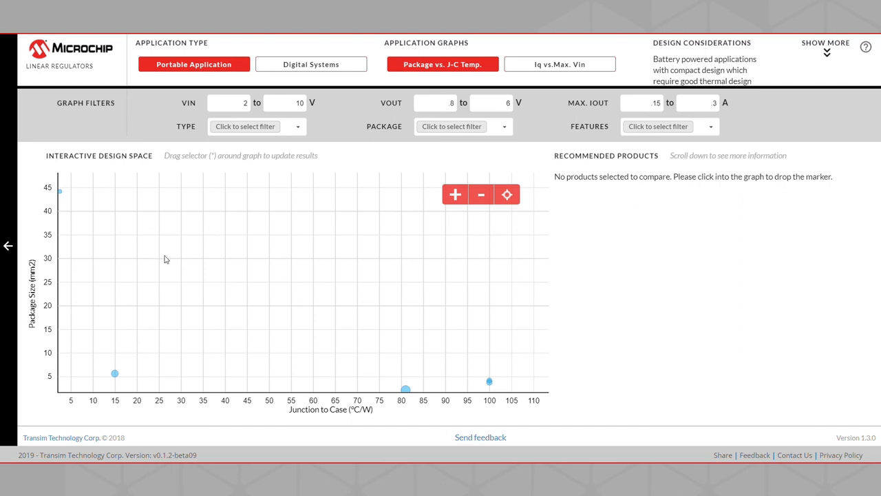
# Drop a marker on the Package vs. J-C Temp. graph and settle it near 7 °C/W, 32 mm², recommending MIC2954-02WT
pyautogui.click(355, 253)
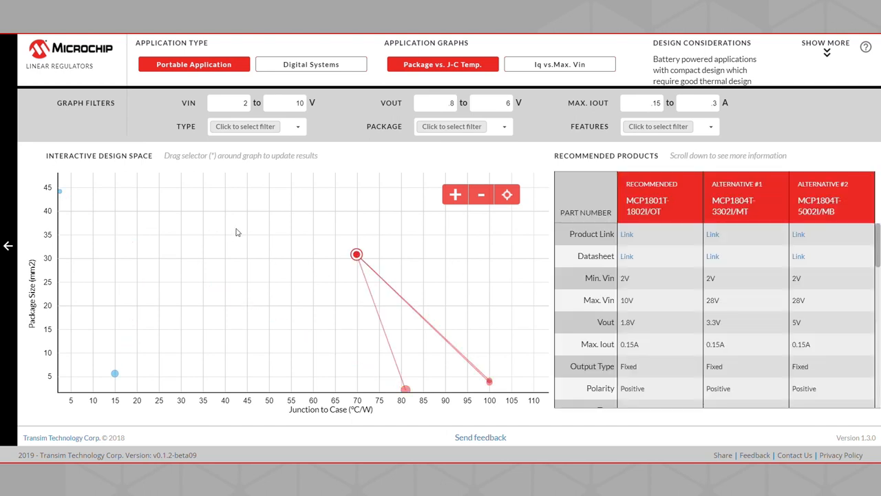
pyautogui.moveTo(356, 255); pyautogui.dragTo(141, 268)
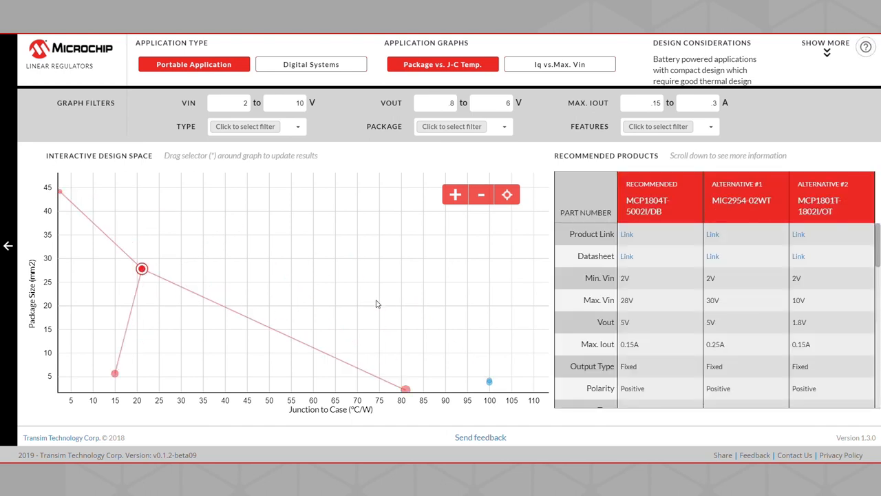
pyautogui.moveTo(141, 269); pyautogui.dragTo(383, 300)
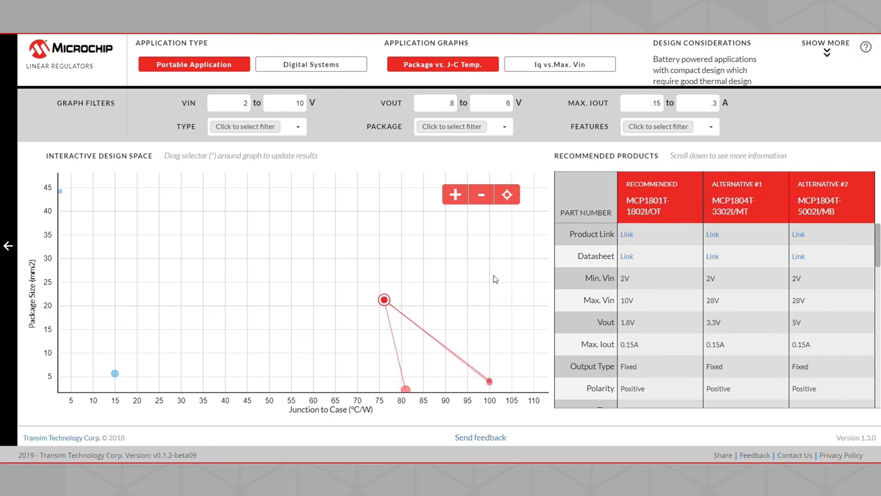
pyautogui.moveTo(385, 300); pyautogui.dragTo(448, 250)
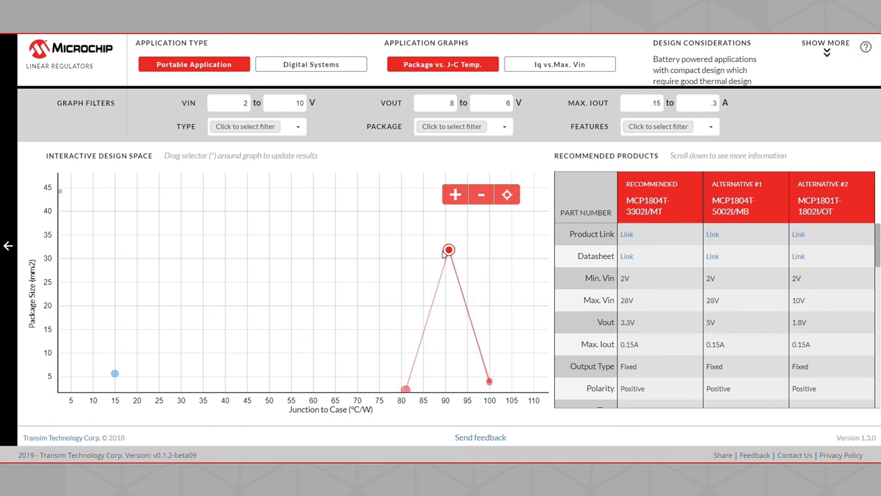
pyautogui.moveTo(449, 249); pyautogui.dragTo(229, 317)
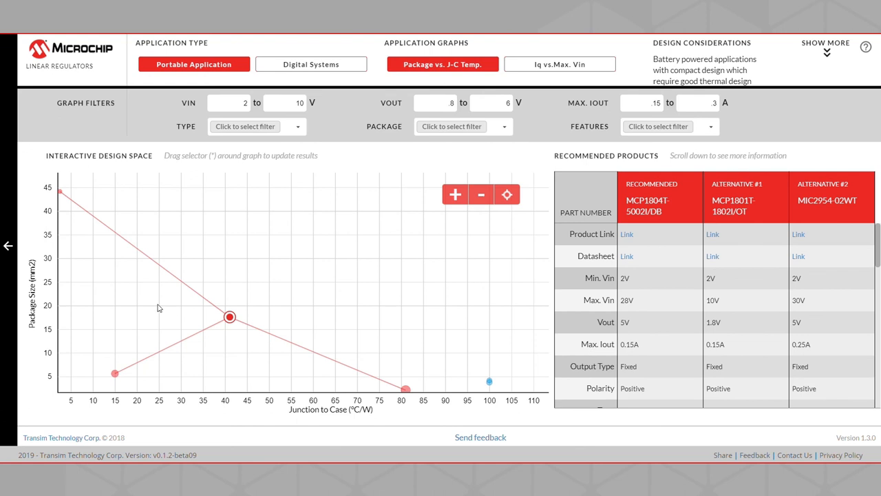
pyautogui.moveTo(228, 316); pyautogui.dragTo(79, 249)
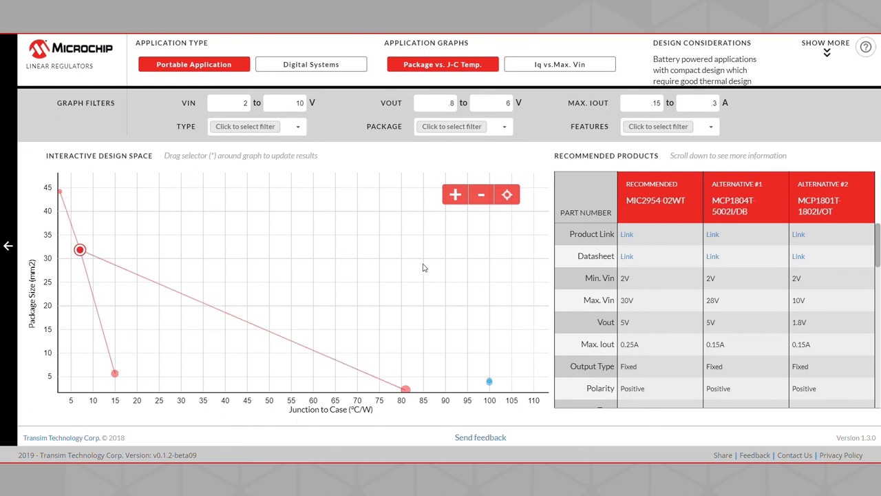